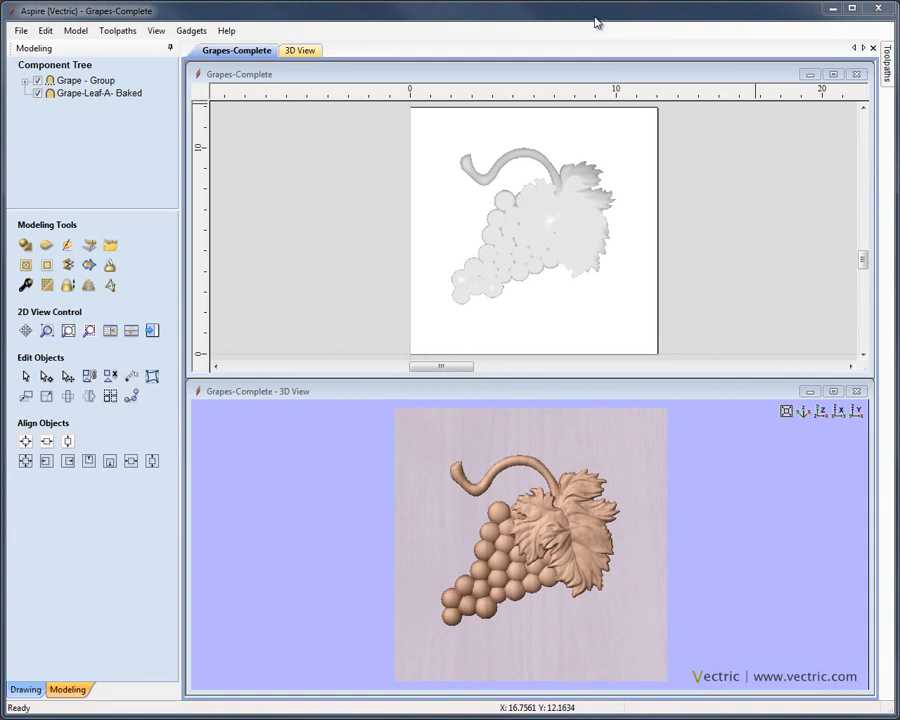
pyautogui.moveTo(528, 320)
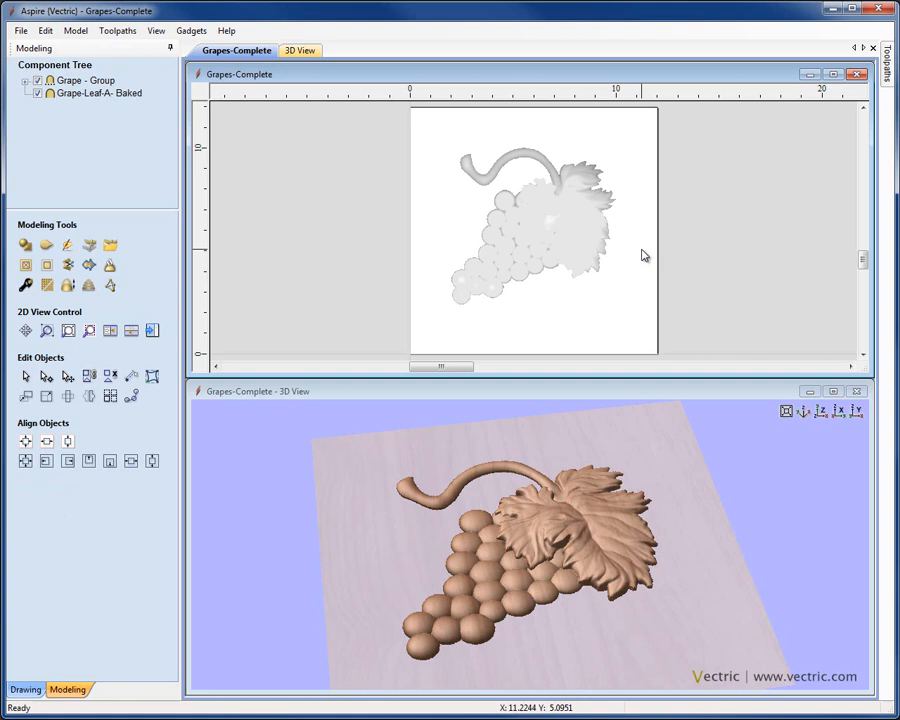
pyautogui.moveTo(318, 260)
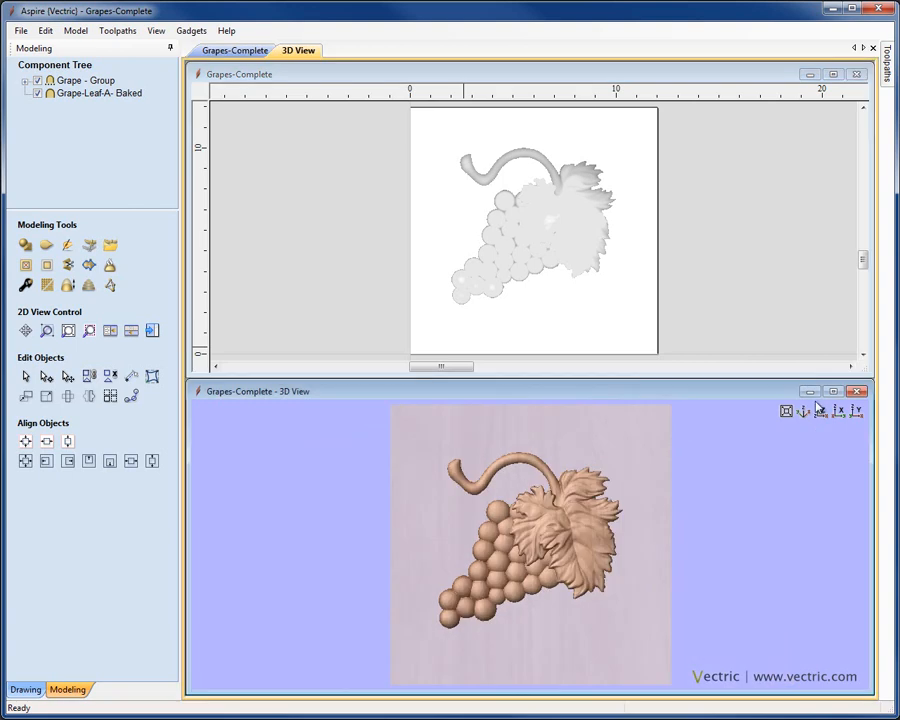
pyautogui.moveTo(760, 168)
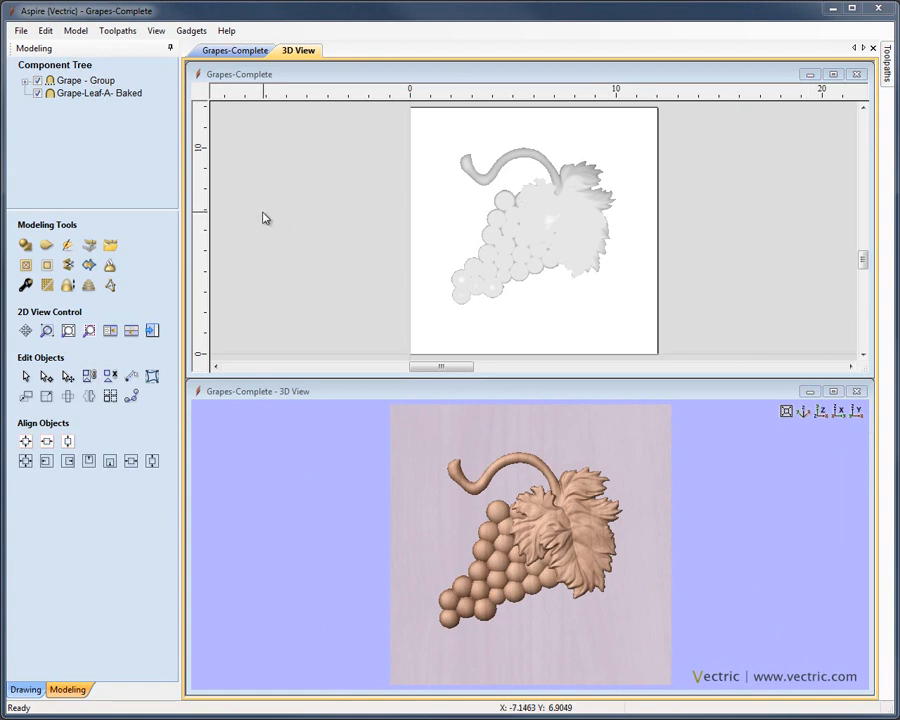
pyautogui.moveTo(198, 166)
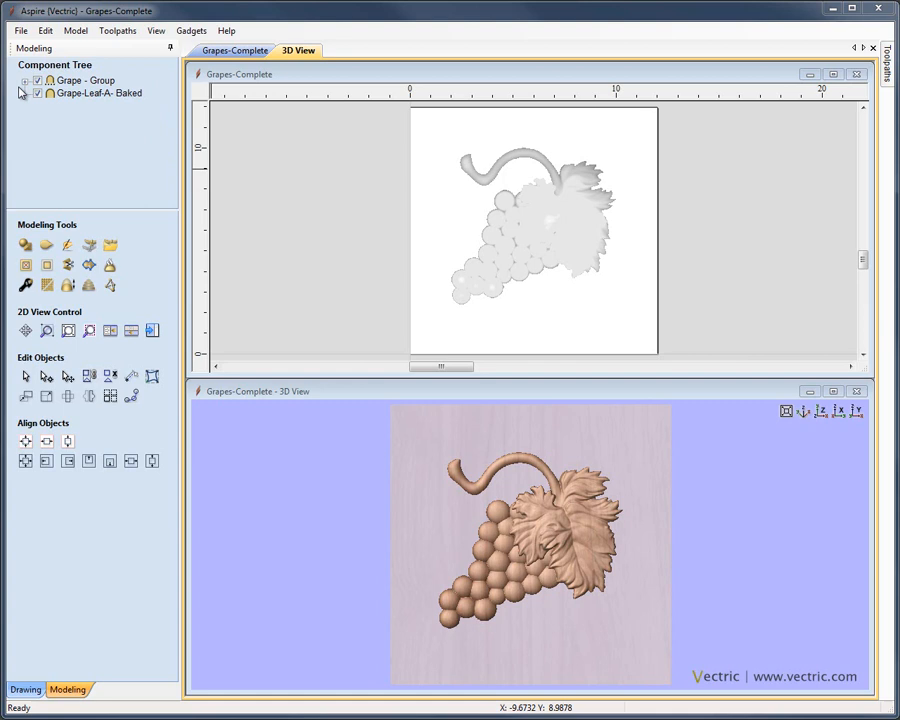
pyautogui.moveTo(110, 156)
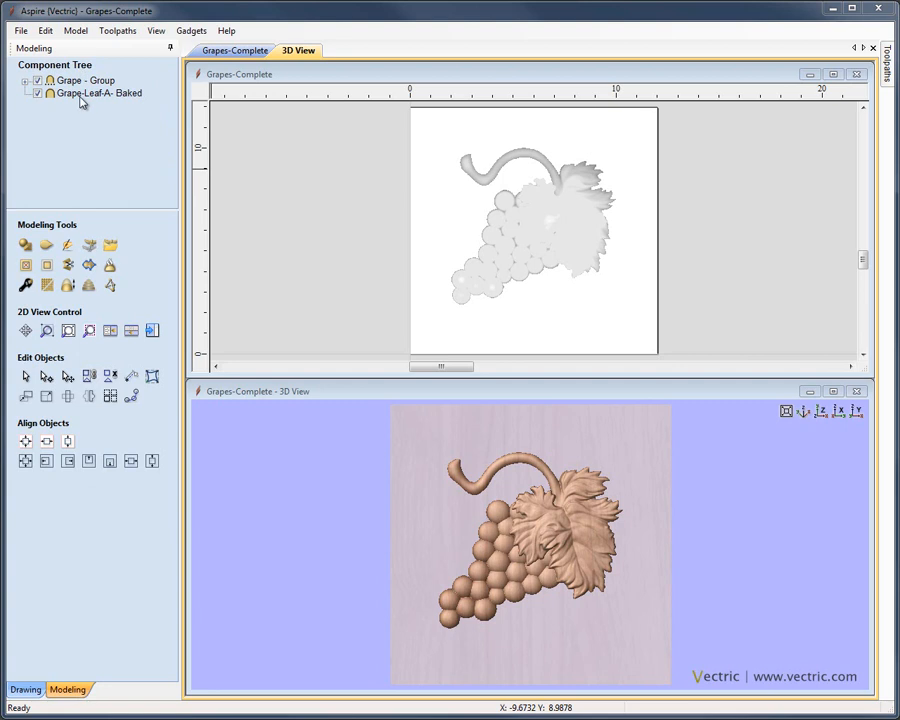
# - Select the Grape group, then the Grape-Leaf-A Baked component to show its summary
pyautogui.click(84, 80)
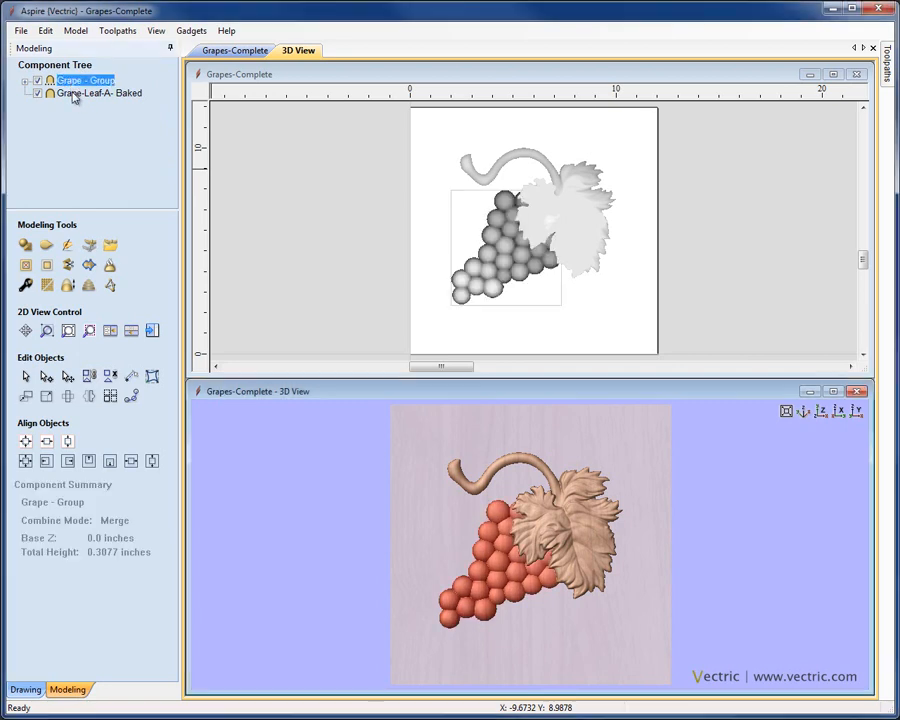
pyautogui.click(100, 94)
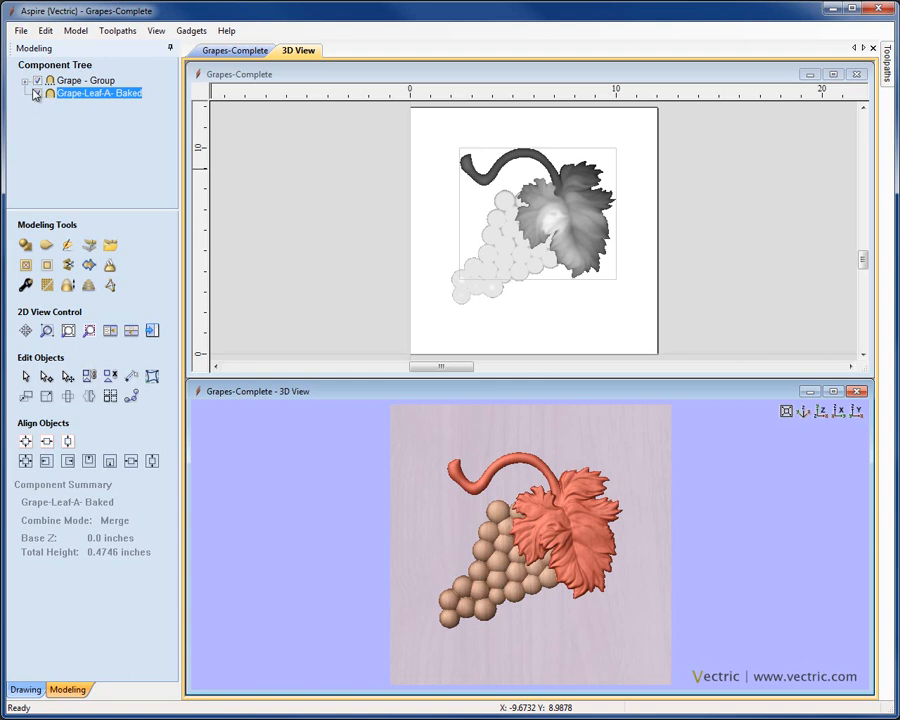
pyautogui.click(36, 94)
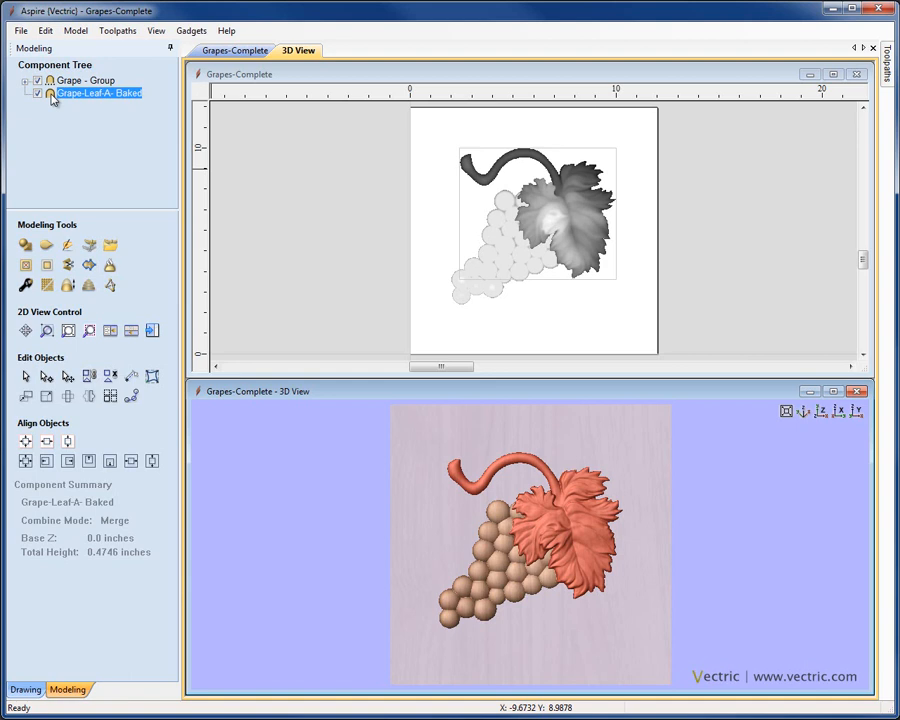
# - Set the Grape-Leaf-A Baked component's combine mode to Add
pyautogui.rightClick(98, 92)
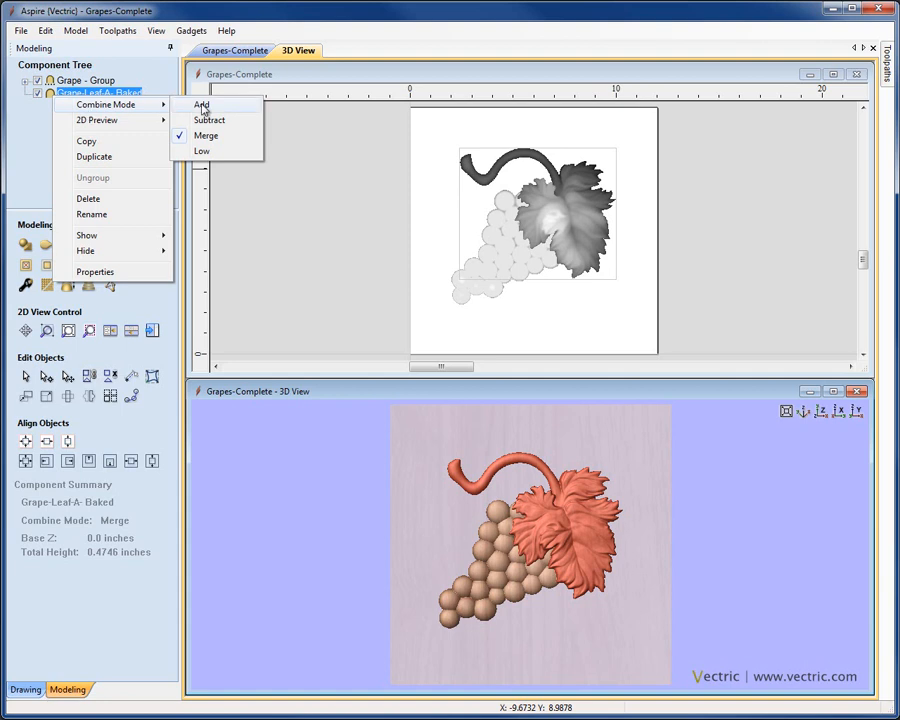
pyautogui.moveTo(204, 150)
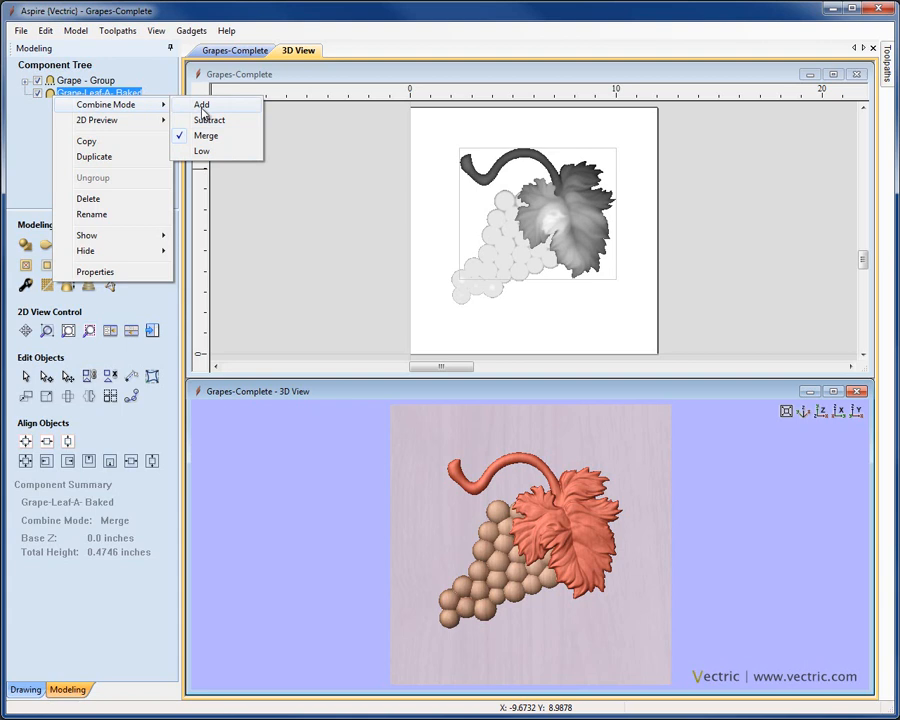
pyautogui.click(200, 104)
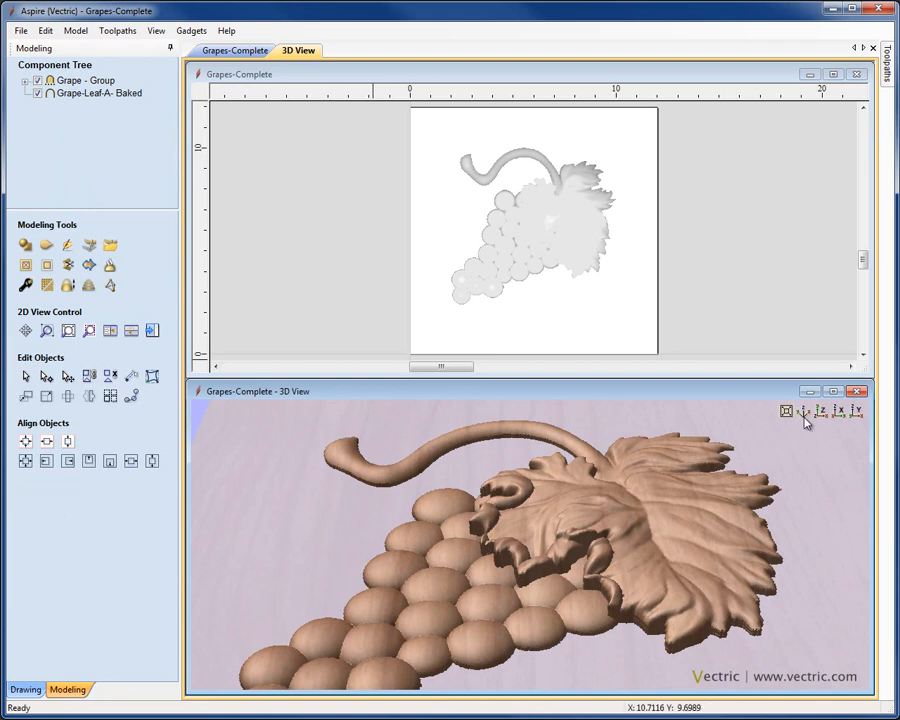
pyautogui.click(100, 92)
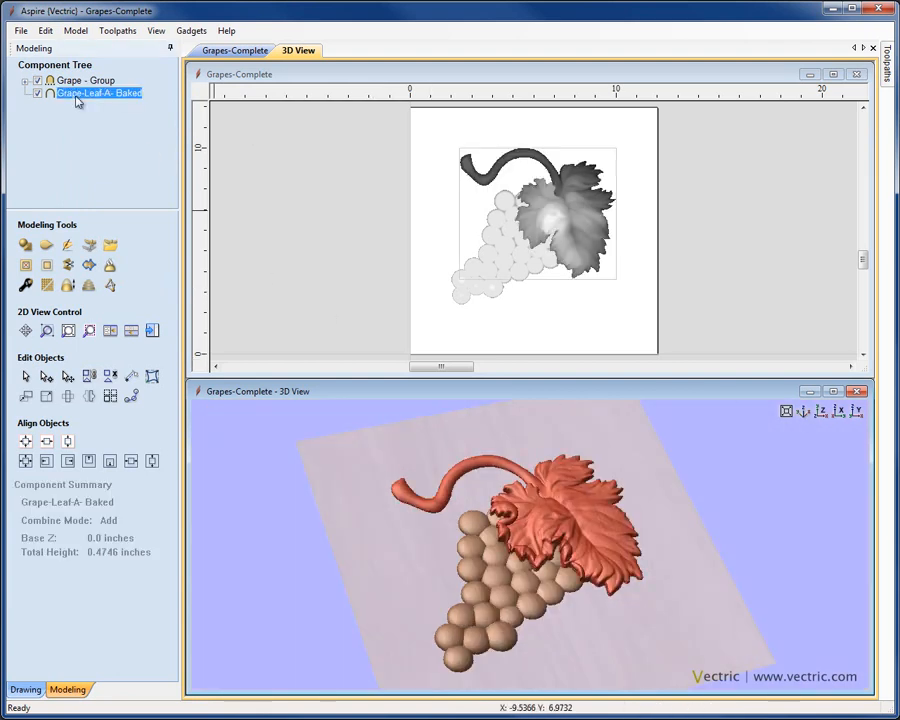
pyautogui.rightClick(100, 92)
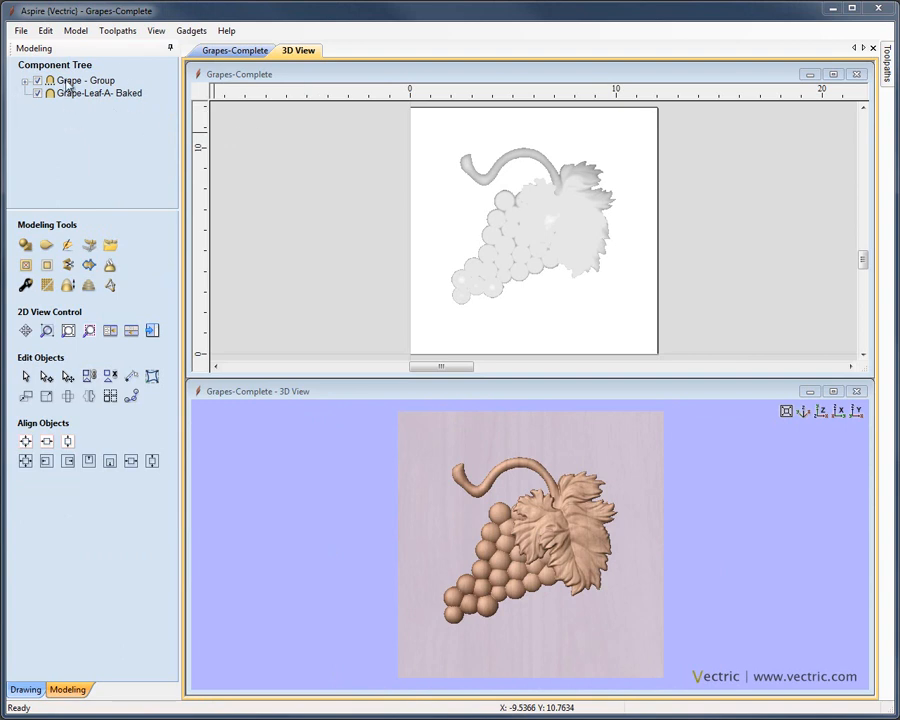
pyautogui.moveTo(272, 164)
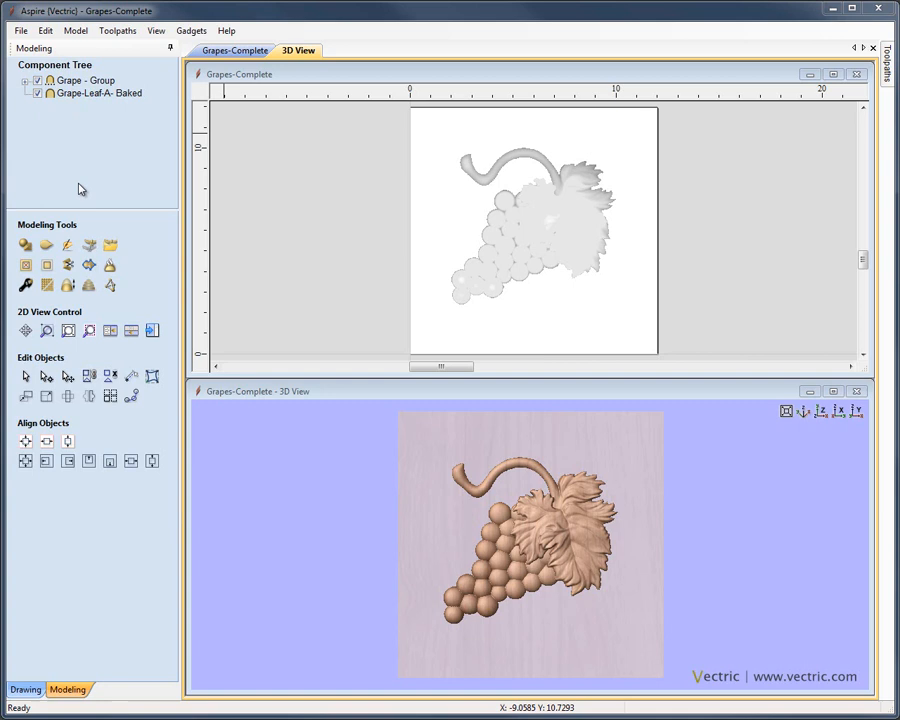
pyautogui.moveTo(456, 614)
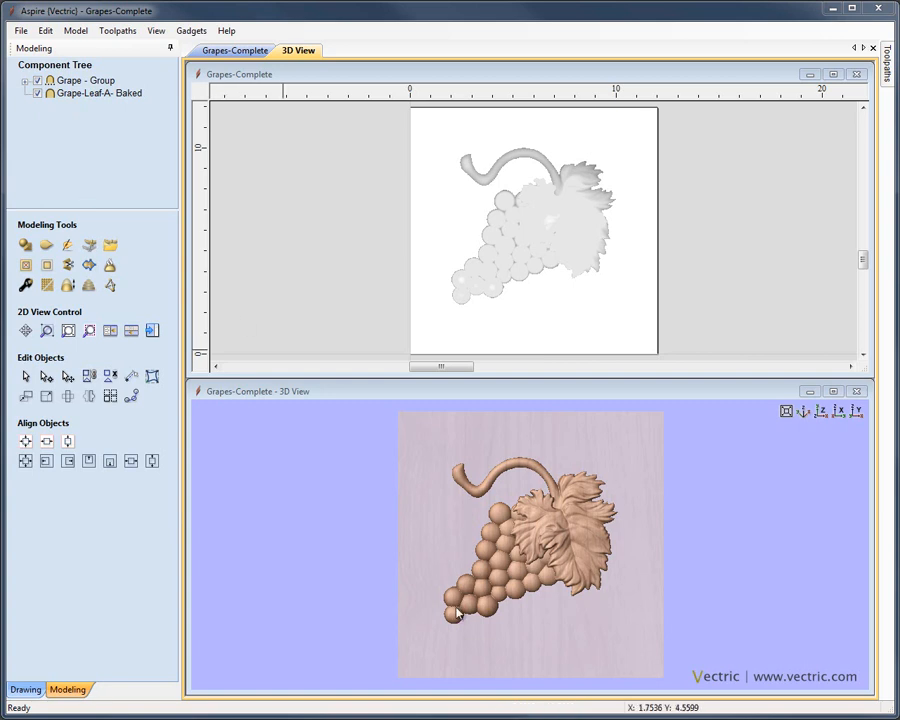
pyautogui.moveTo(536, 652)
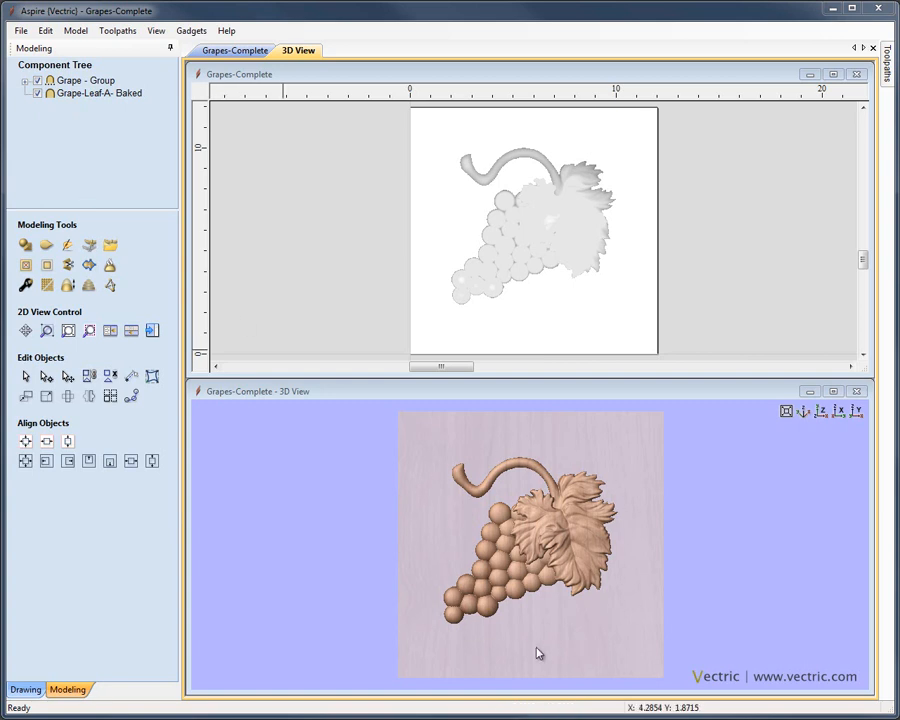
pyautogui.moveTo(608, 528)
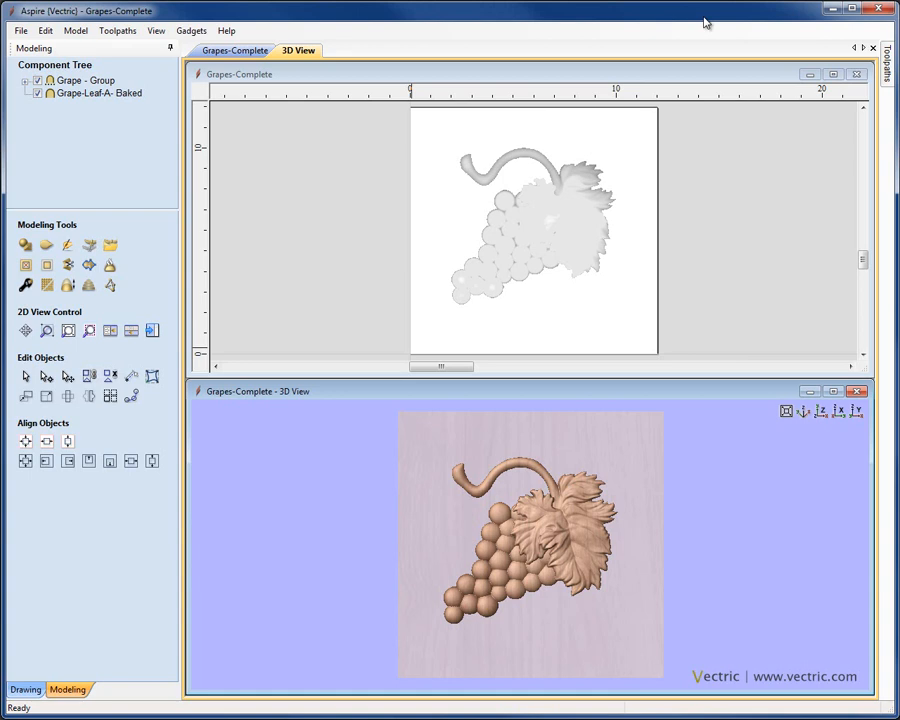
pyautogui.click(84, 80)
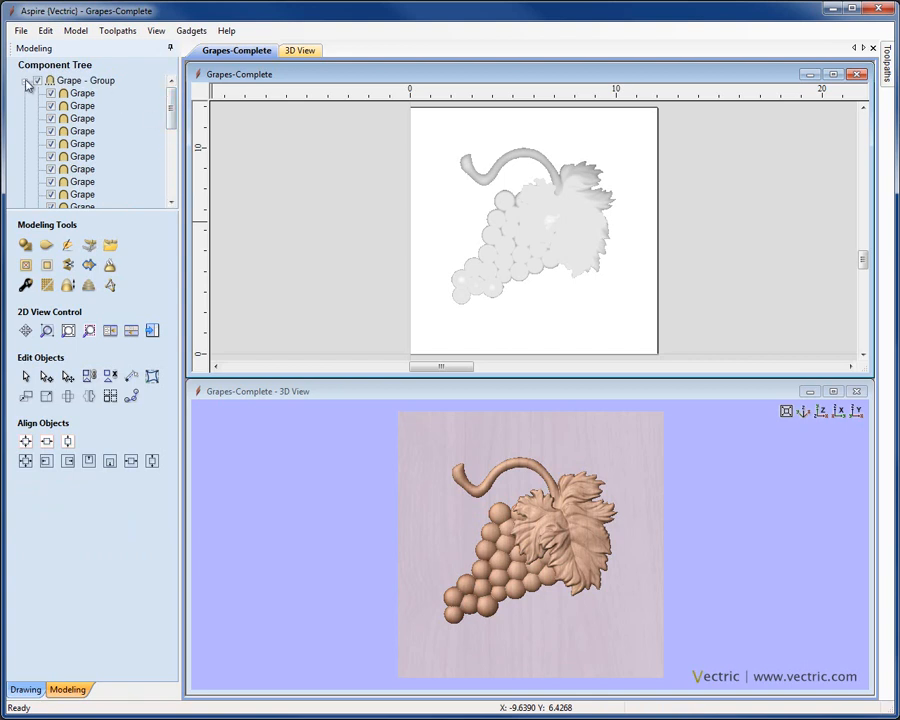
pyautogui.click(26, 80)
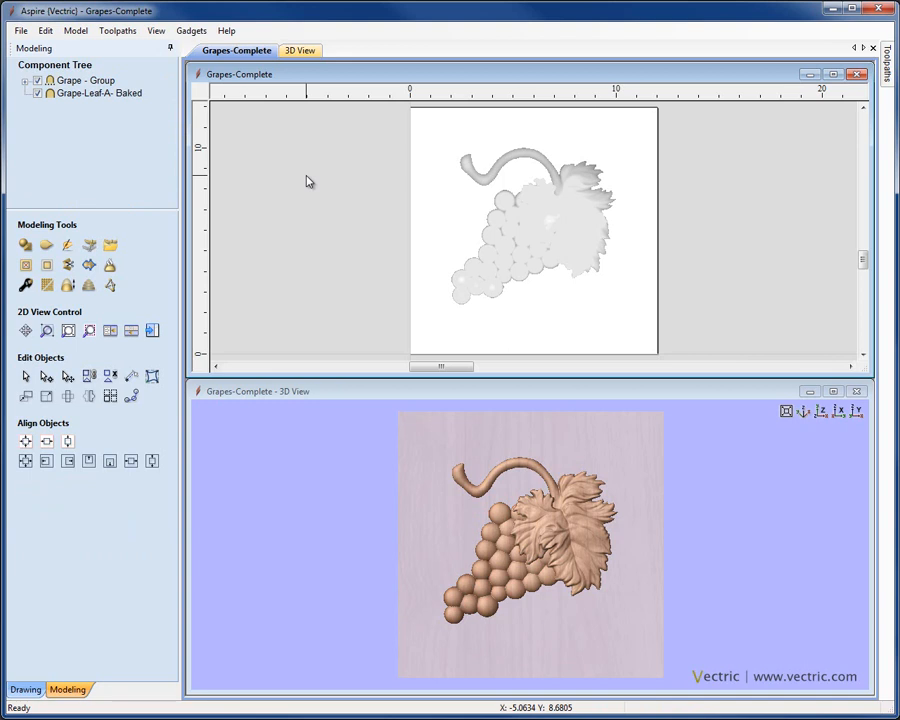
pyautogui.click(24, 286)
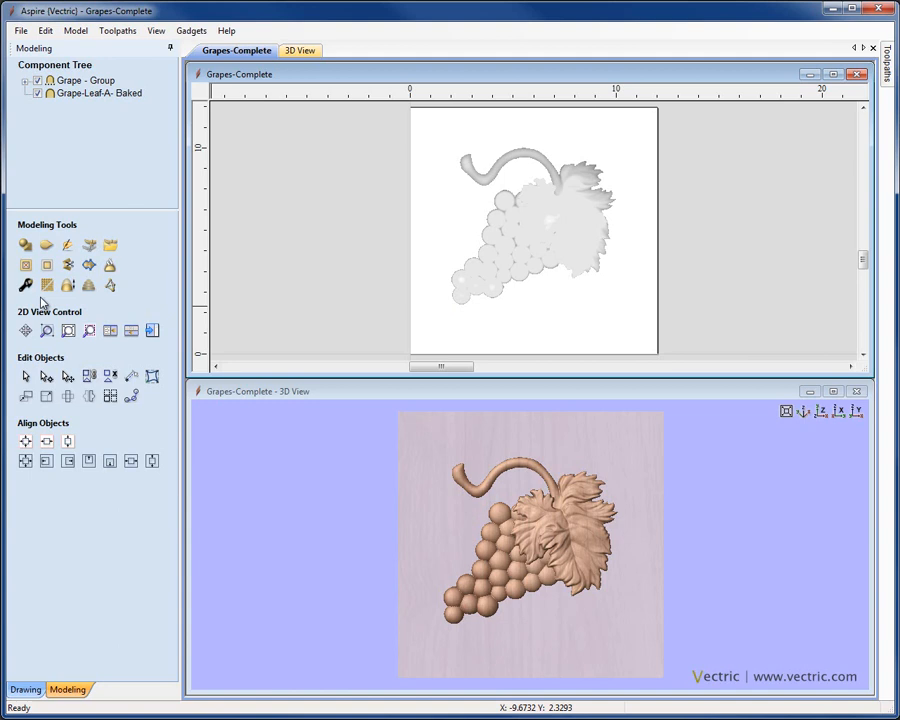
pyautogui.moveTo(24, 284)
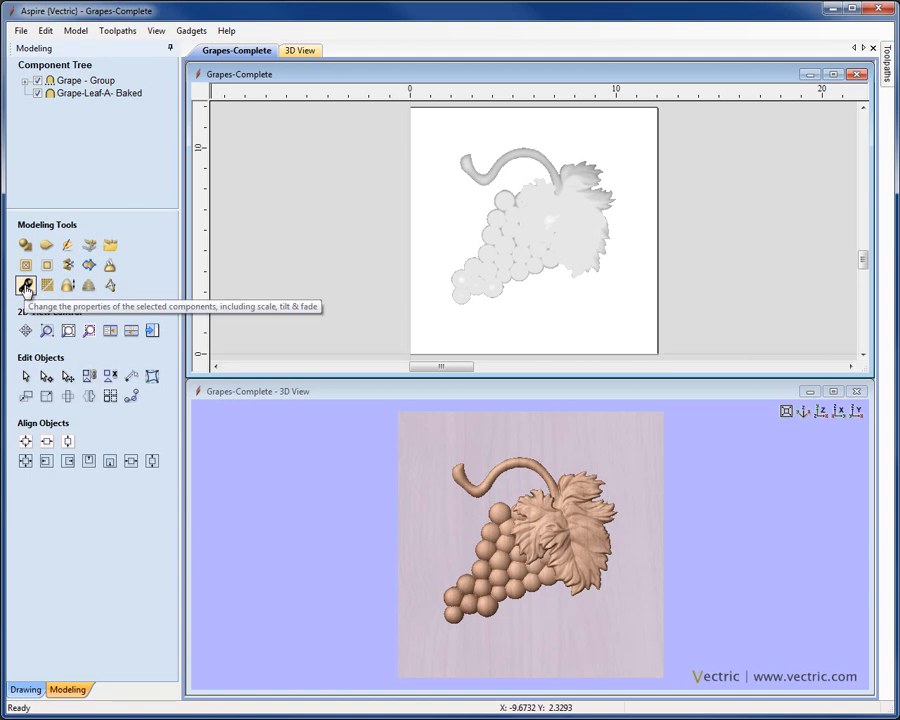
pyautogui.moveTo(392, 220)
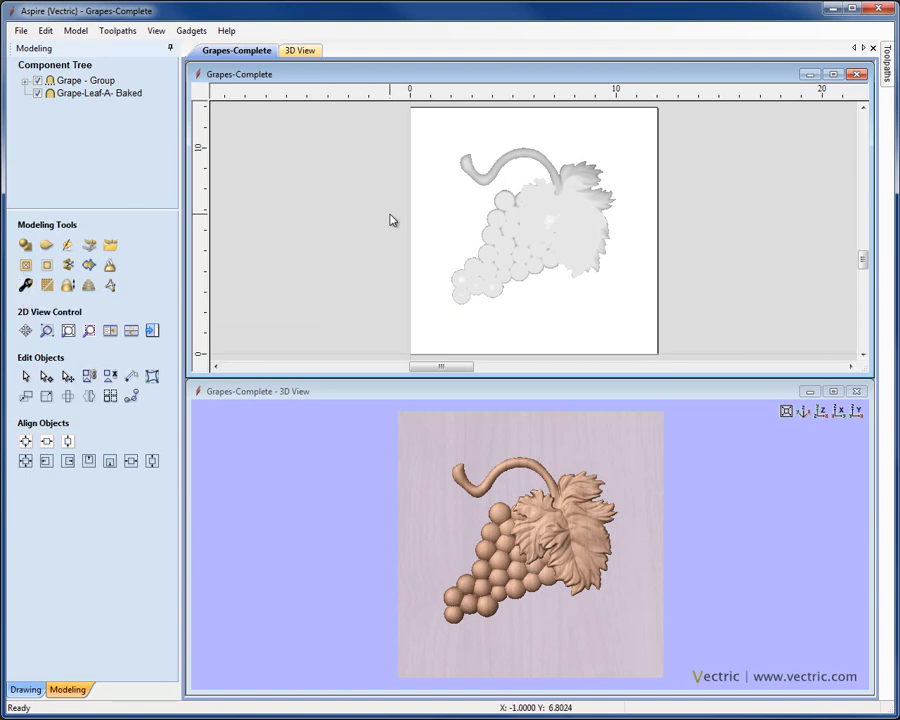
pyautogui.moveTo(504, 264)
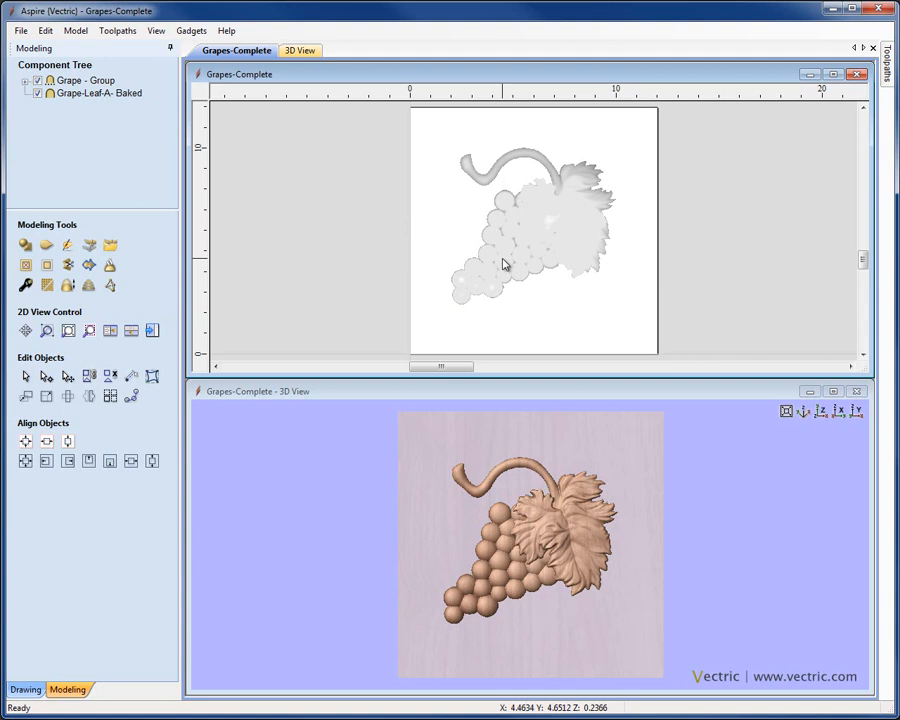
# - Give the Grape group a Solid Color appearance in its component properties
pyautogui.click(84, 80)
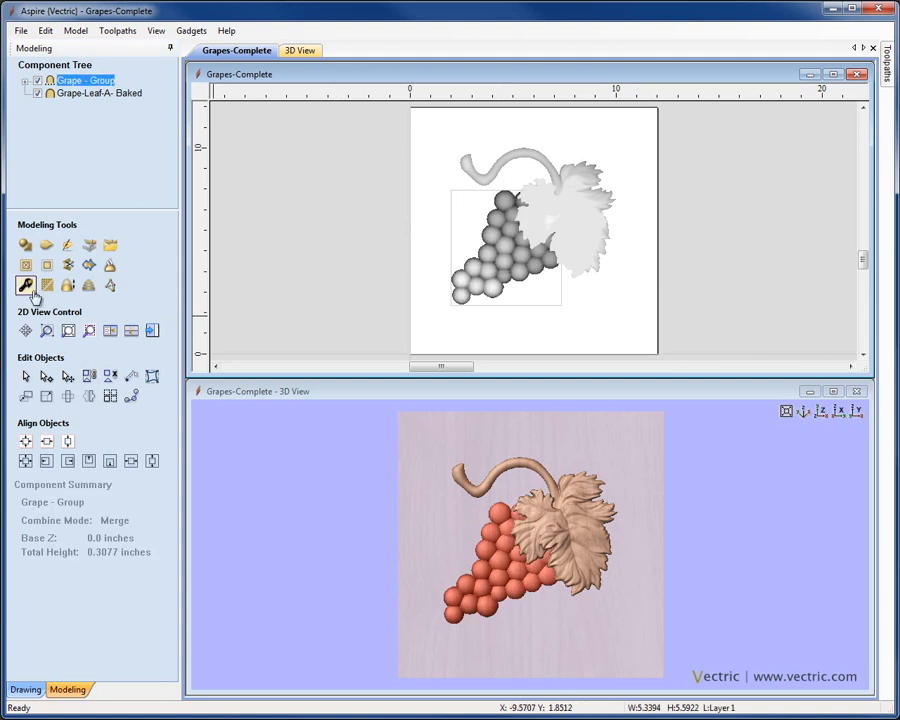
pyautogui.click(24, 284)
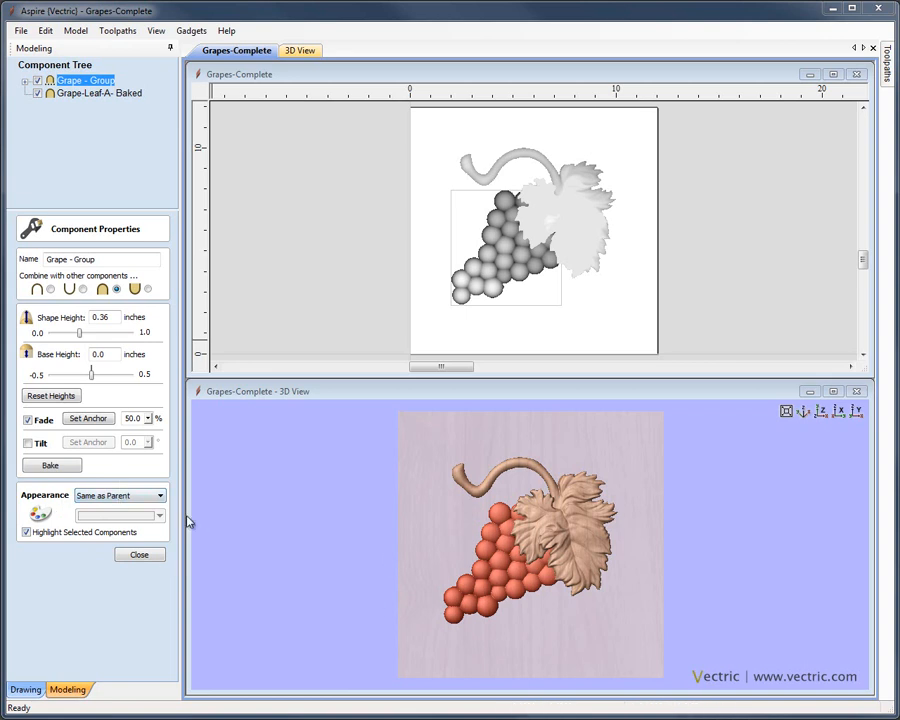
pyautogui.click(160, 496)
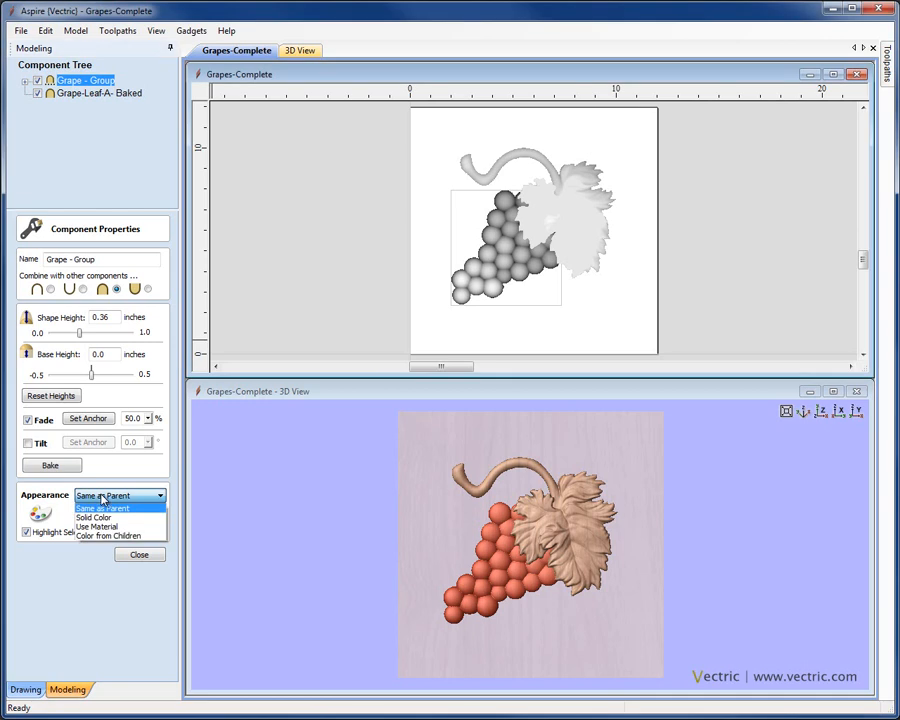
pyautogui.moveTo(96, 516)
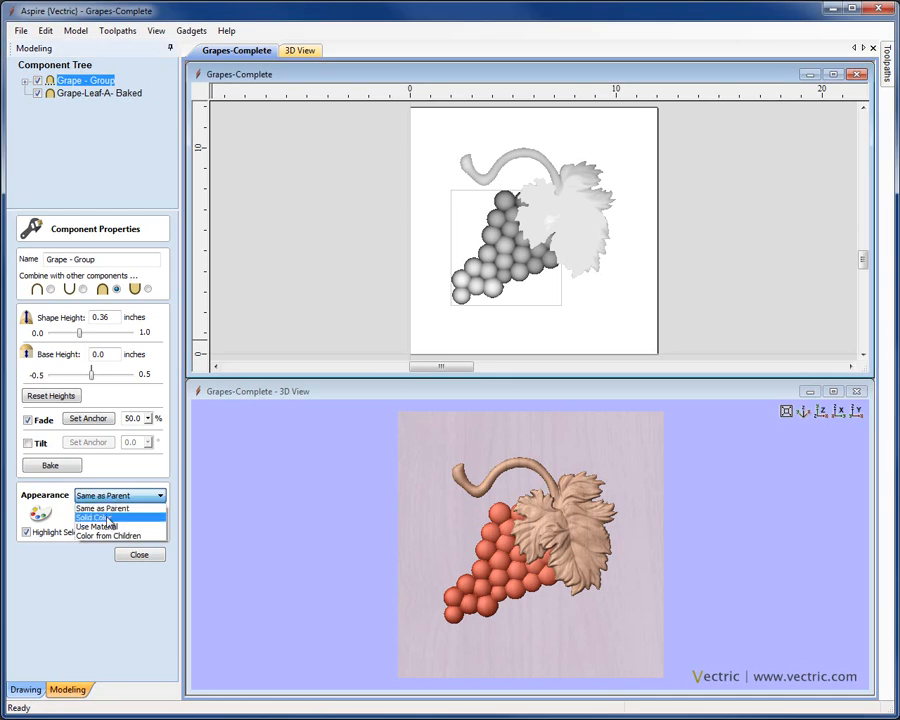
pyautogui.click(96, 516)
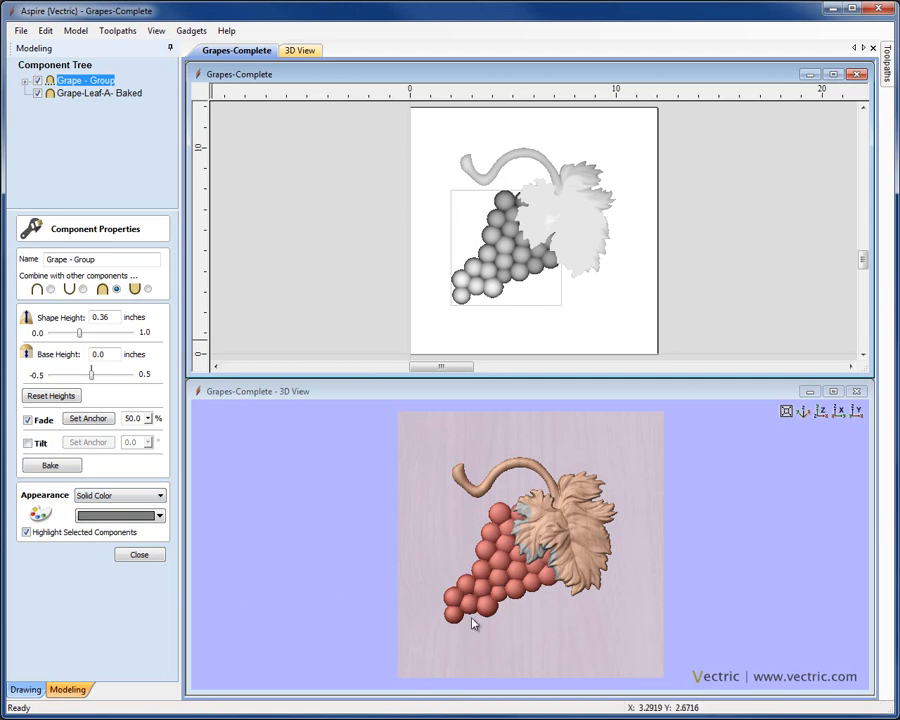
# - Turn off selection highlighting, colour the grapes plum and close the properties
pyautogui.click(28, 532)
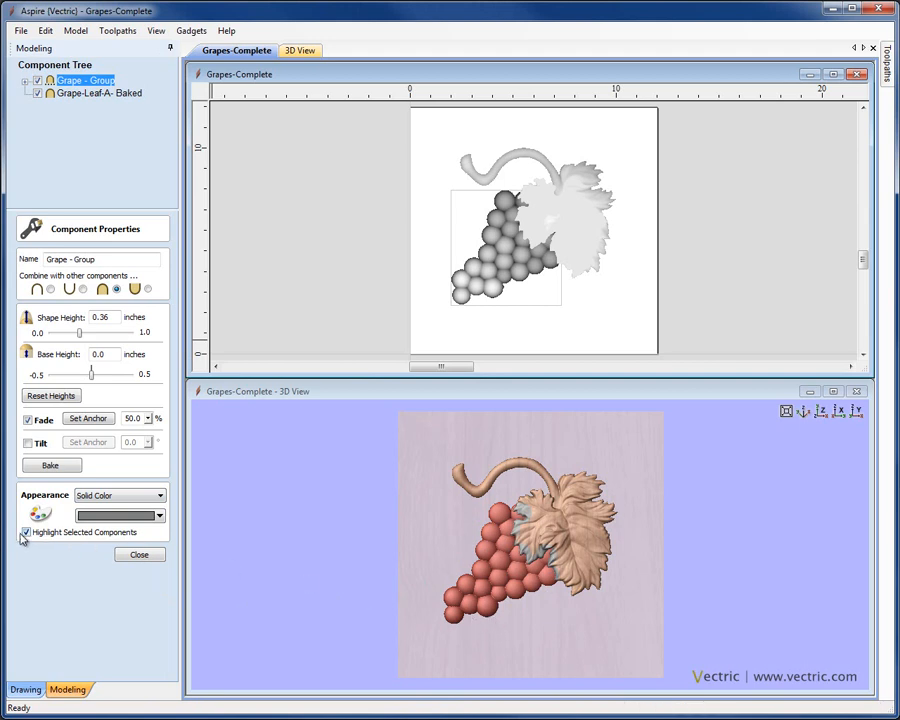
pyautogui.moveTo(90, 532)
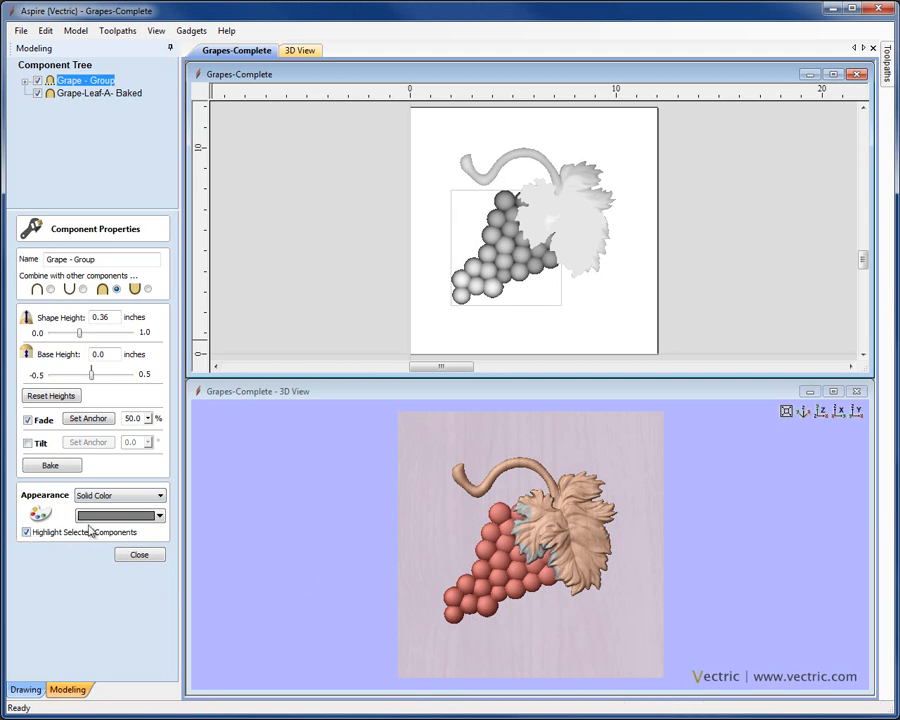
pyautogui.click(28, 532)
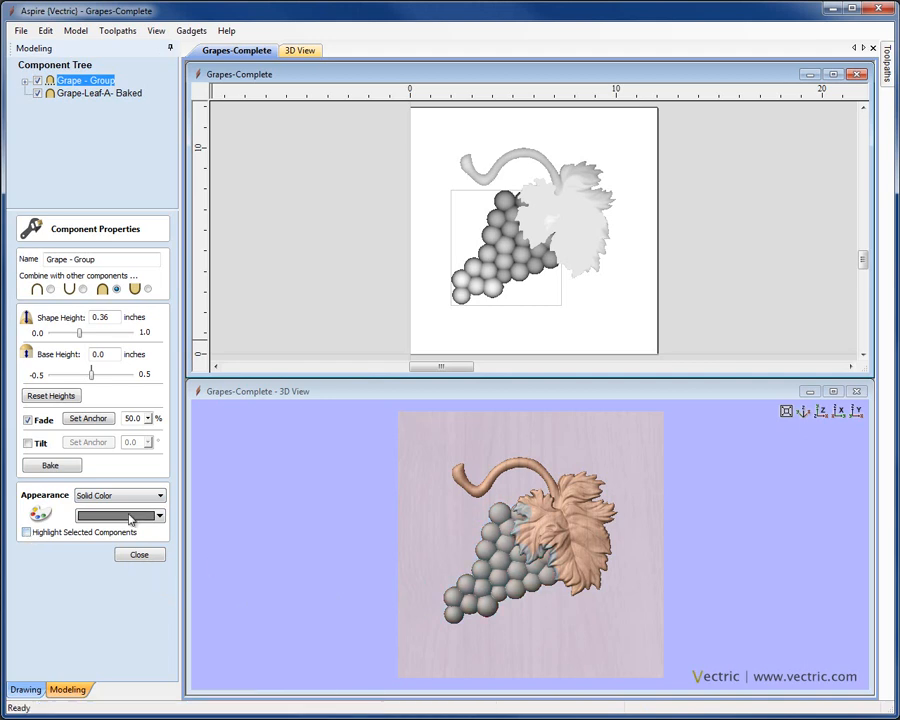
pyautogui.click(160, 516)
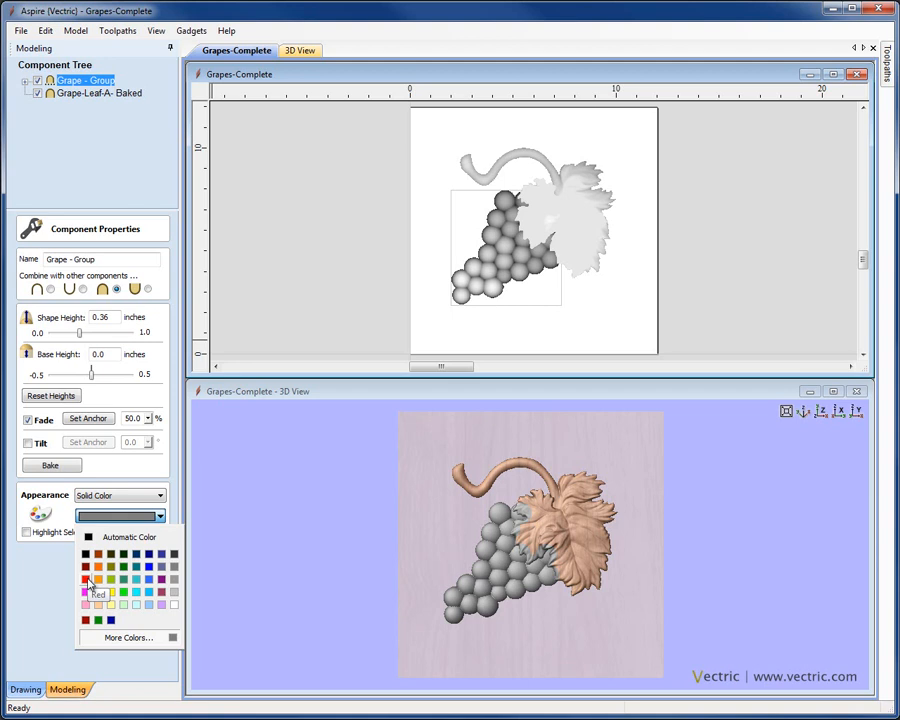
pyautogui.moveTo(160, 590)
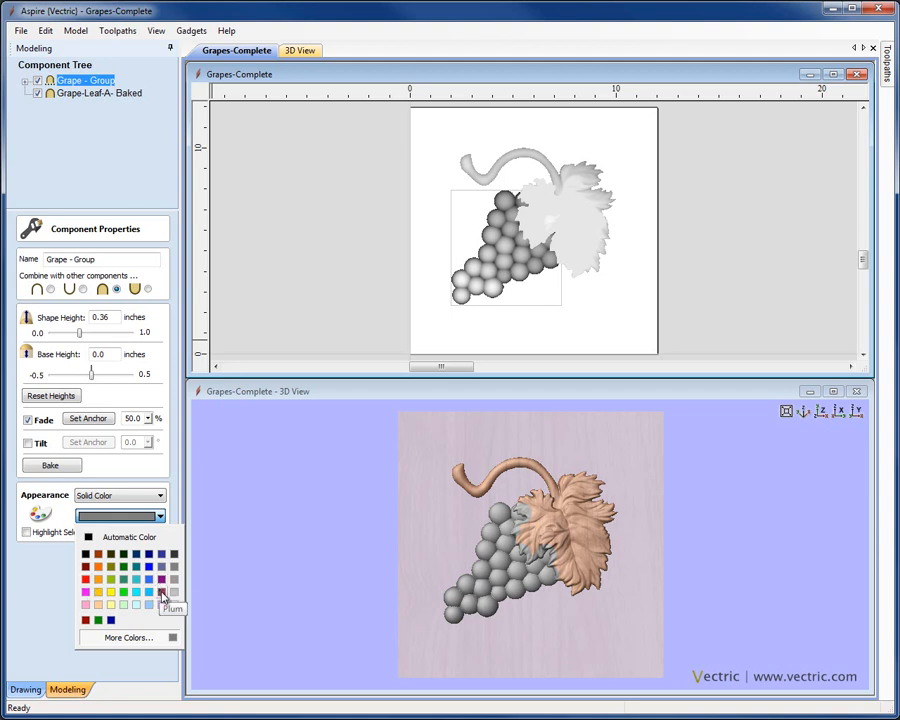
pyautogui.click(162, 590)
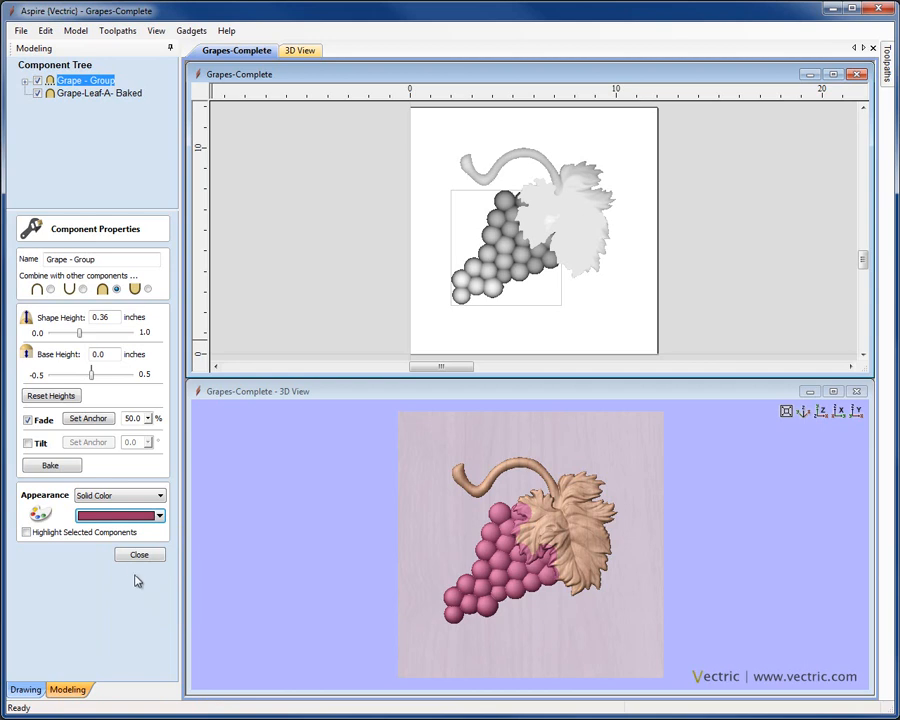
pyautogui.click(140, 556)
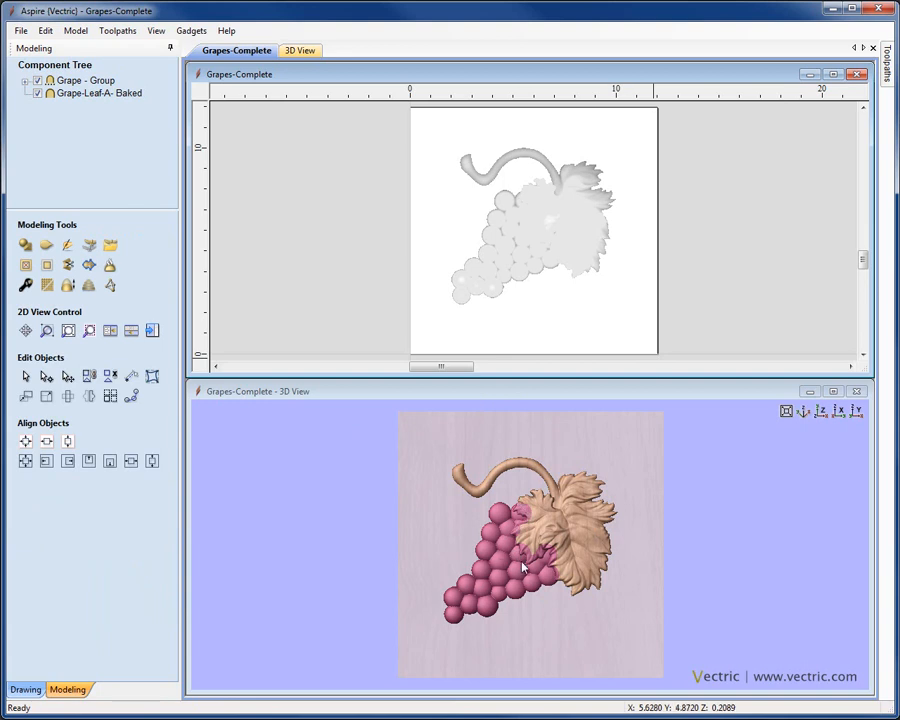
pyautogui.moveTo(564, 516)
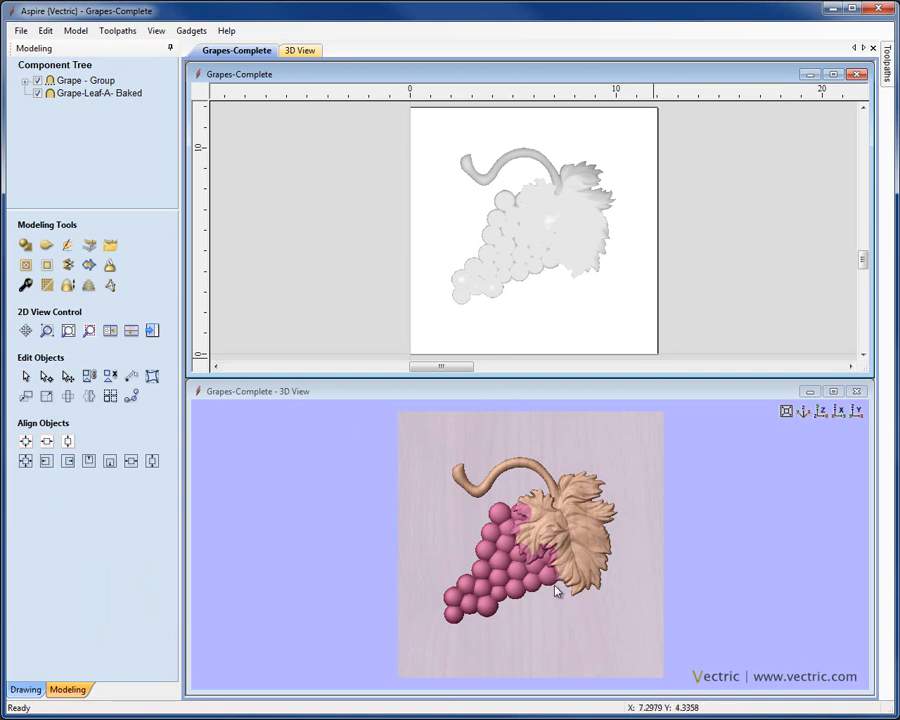
# - Bring up the component properties of Grape-Leaf-A Baked
pyautogui.click(100, 92)
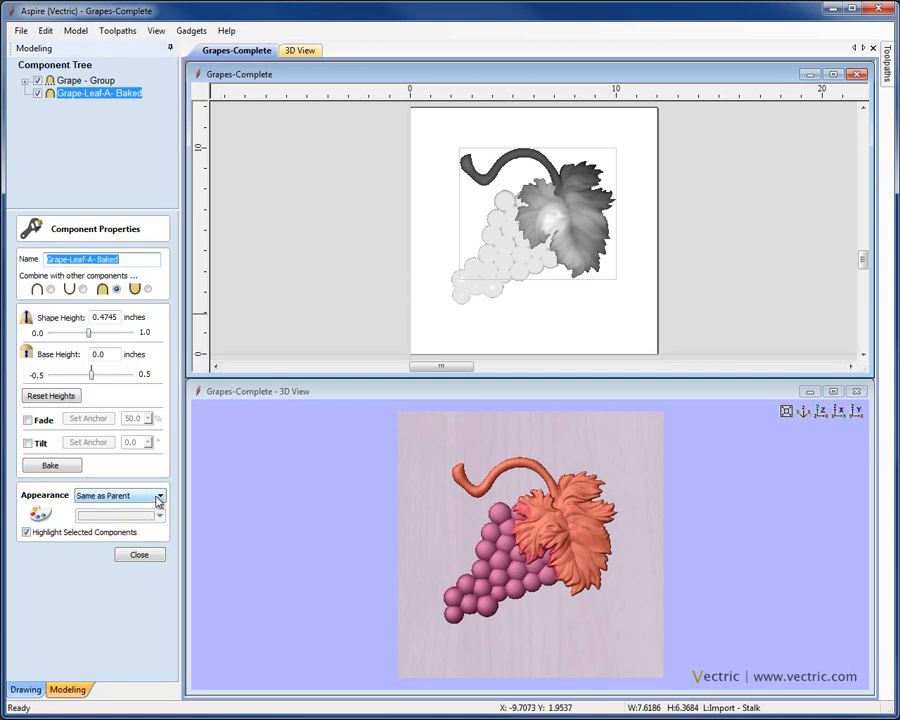
# - Give the leaf a solid dark green colour and close its properties
pyautogui.click(158, 496)
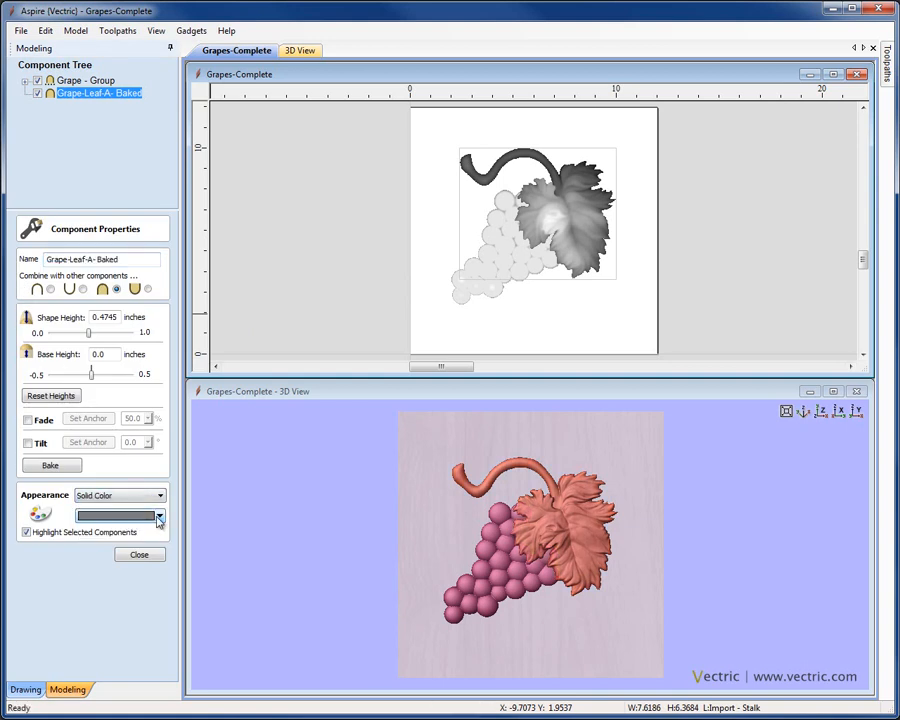
pyautogui.click(158, 516)
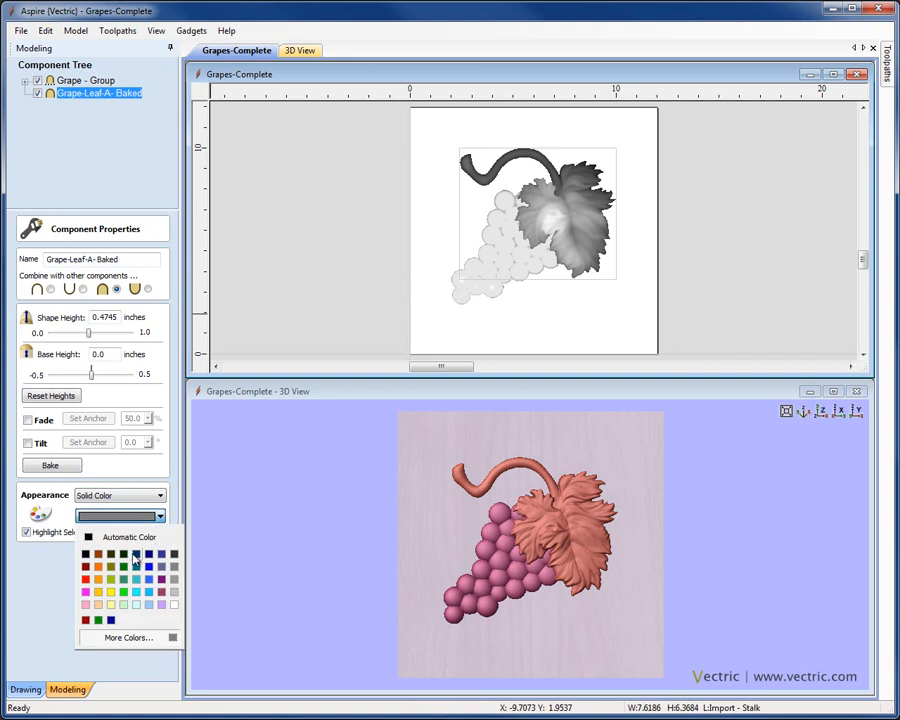
pyautogui.click(136, 558)
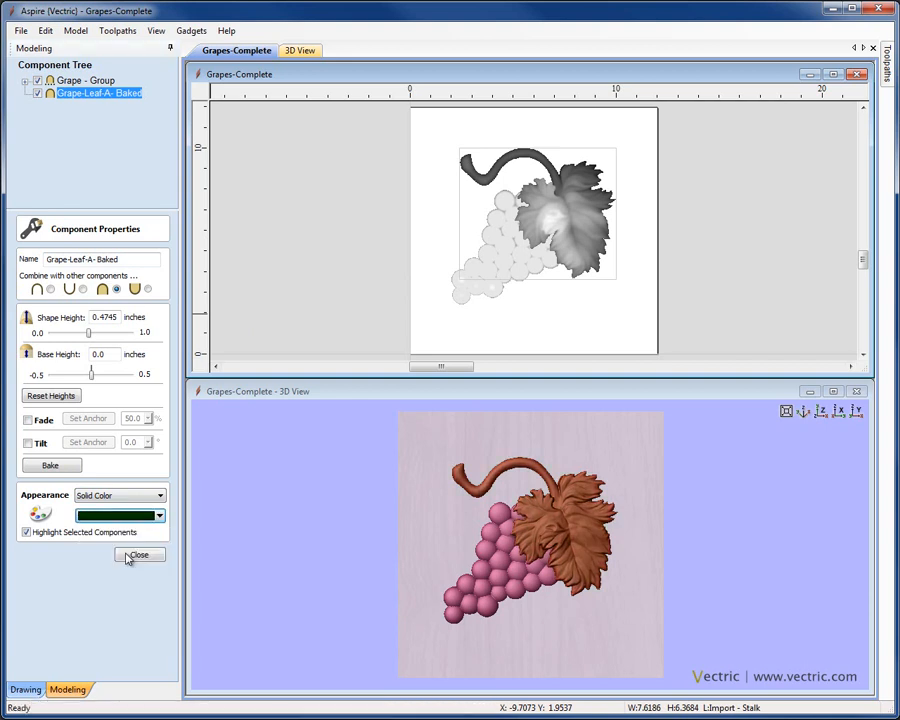
pyautogui.click(138, 556)
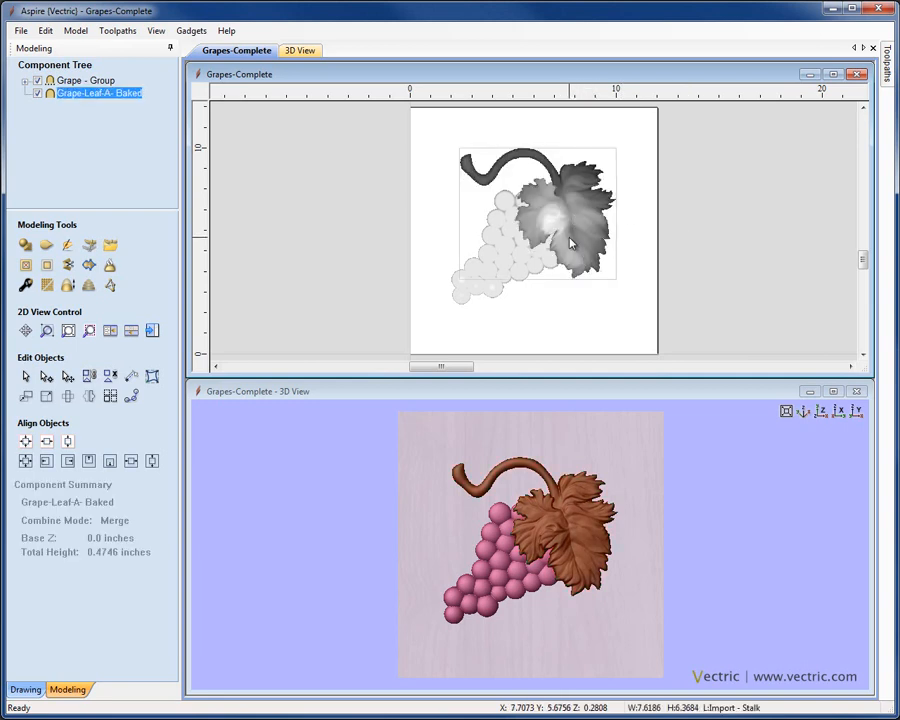
# - Select the leaf component in the 2D view
pyautogui.click(556, 216)
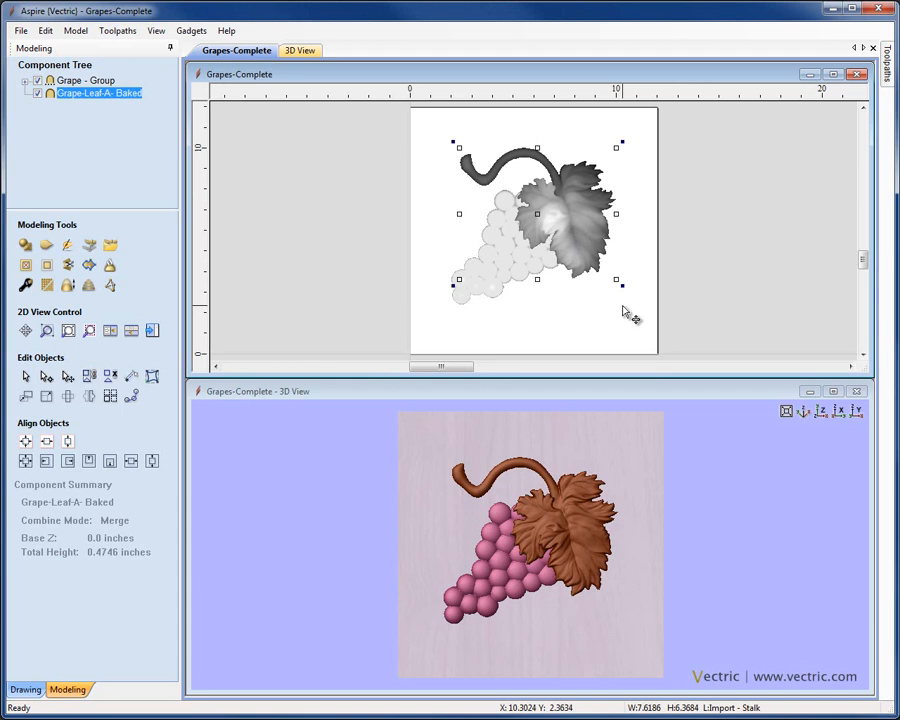
pyautogui.moveTo(576, 160)
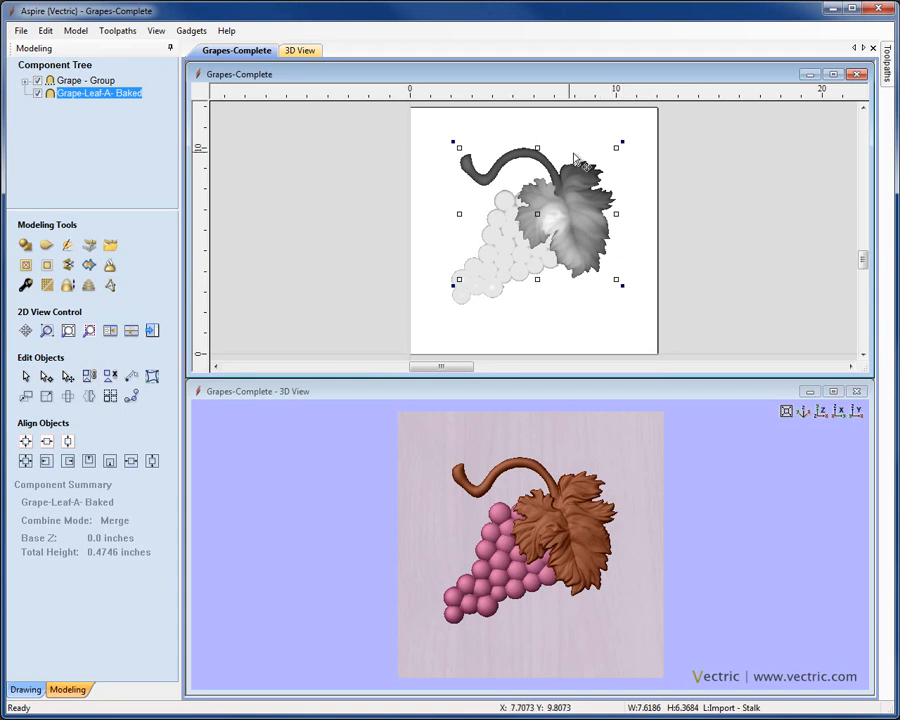
pyautogui.moveTo(504, 164)
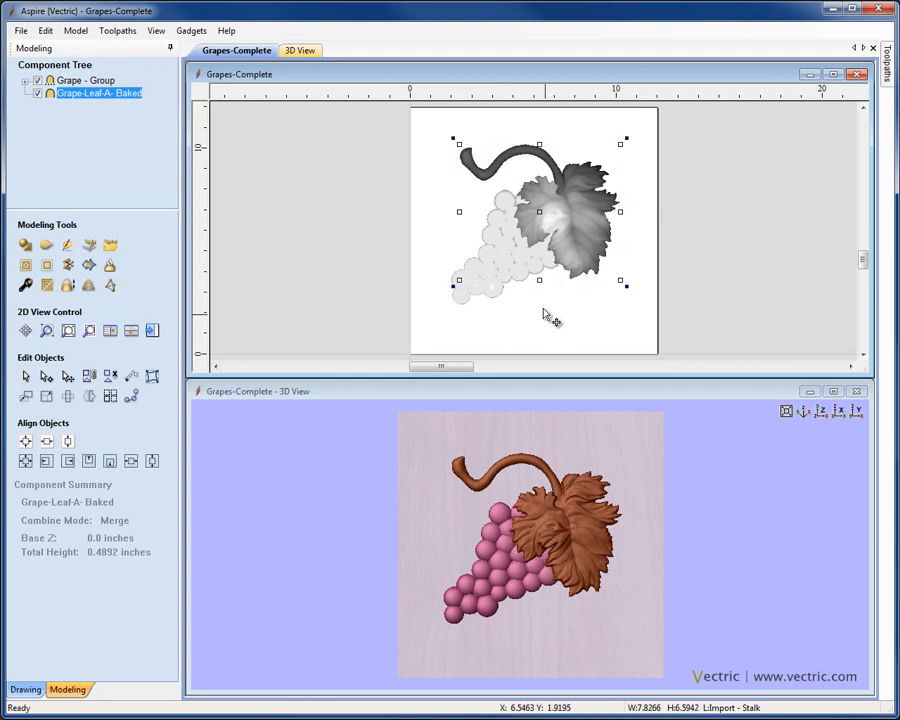
pyautogui.moveTo(520, 276)
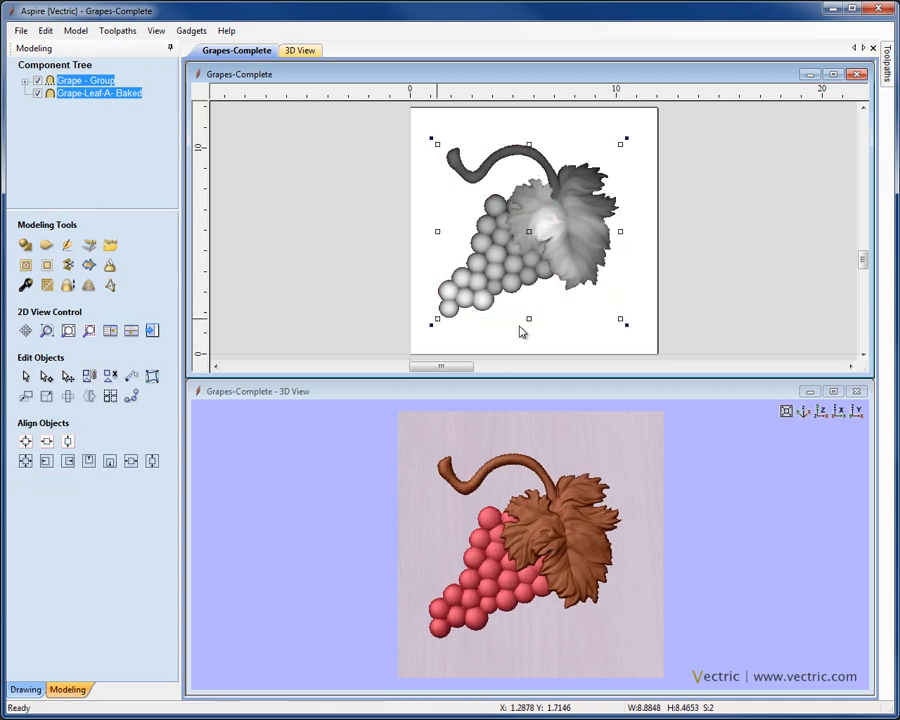
pyautogui.moveTo(270, 410)
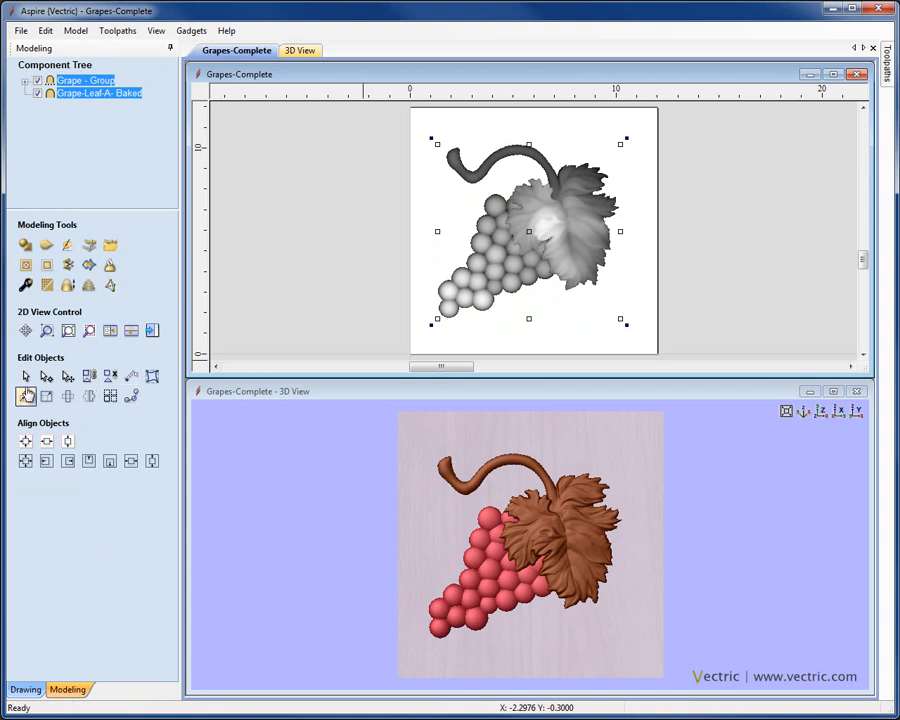
pyautogui.moveTo(24, 396)
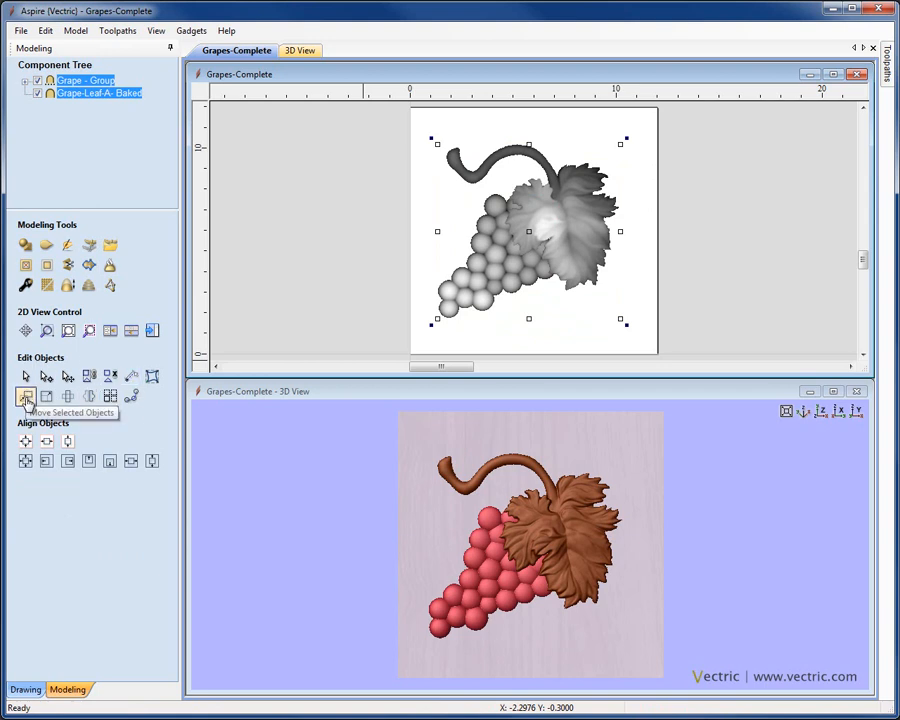
pyautogui.moveTo(46, 396)
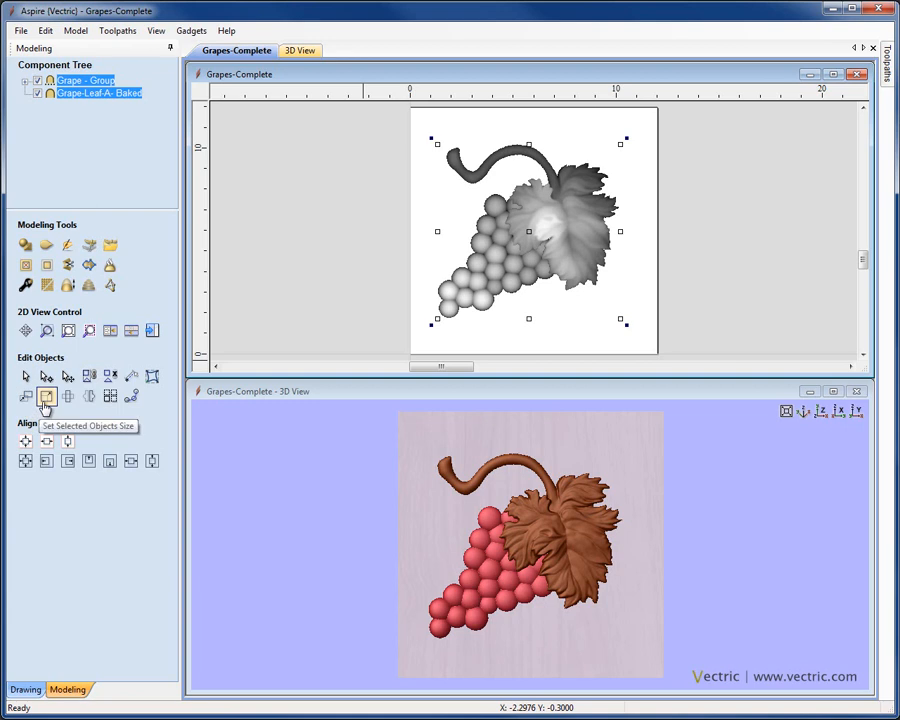
# - Resize the selected grapes and leaf to 10 inches wide with linked XY
pyautogui.click(46, 396)
pyautogui.write('10')
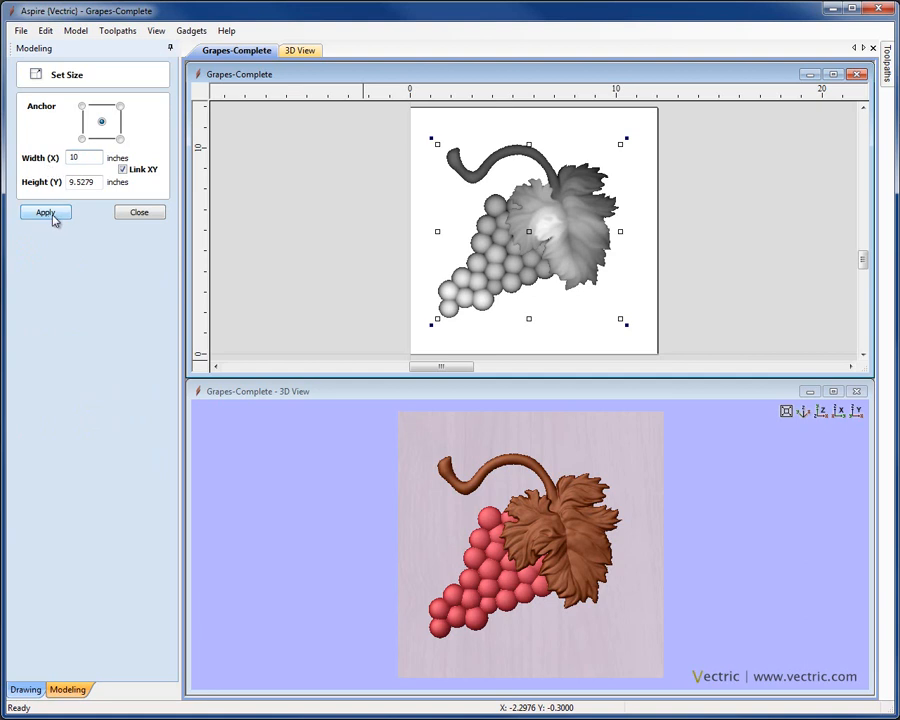
pyautogui.click(44, 212)
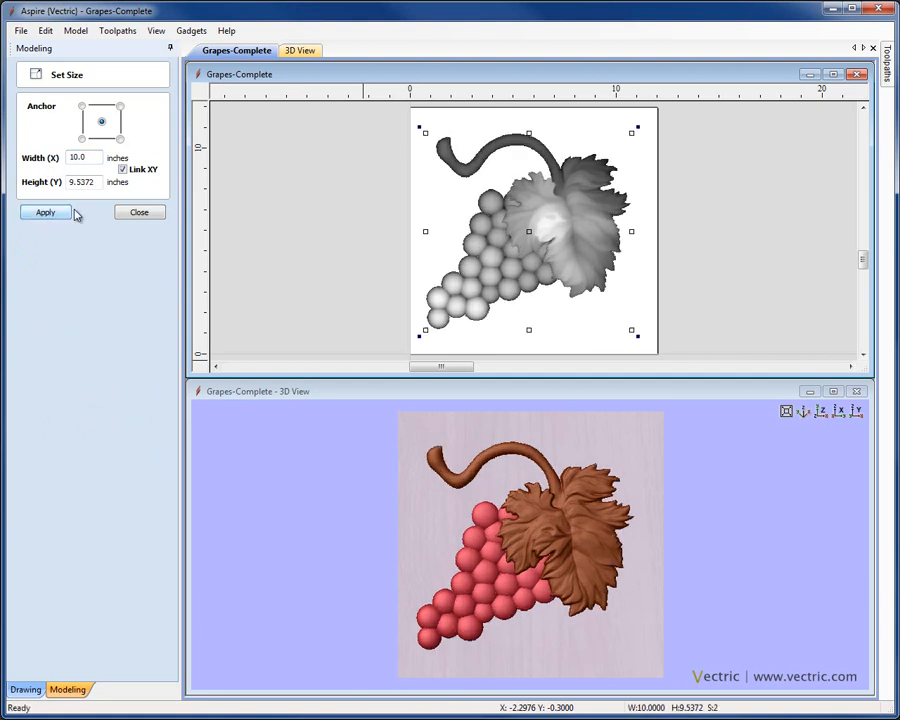
pyautogui.click(44, 212)
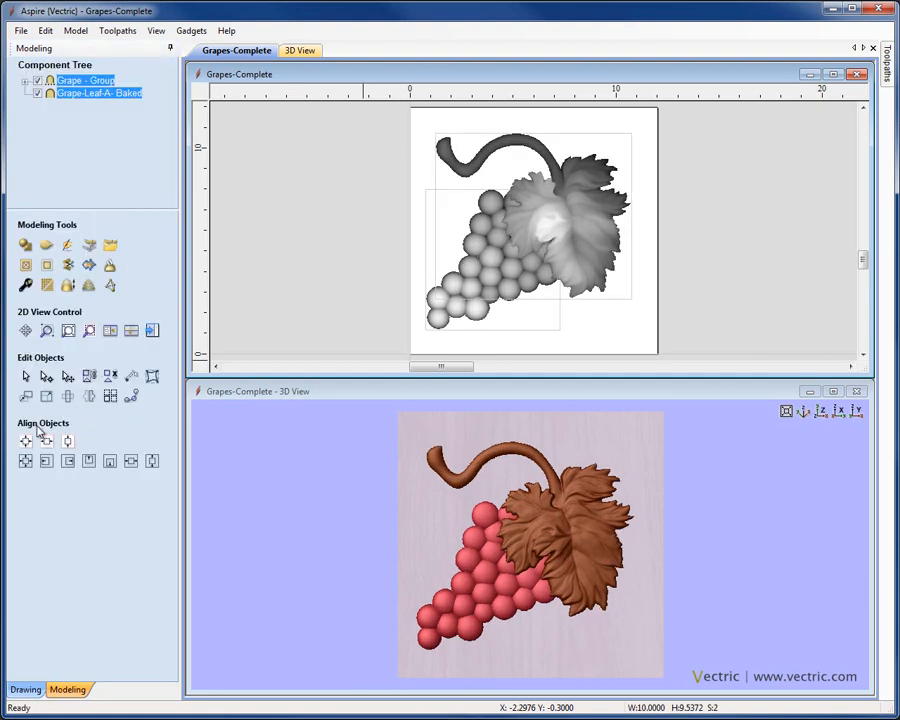